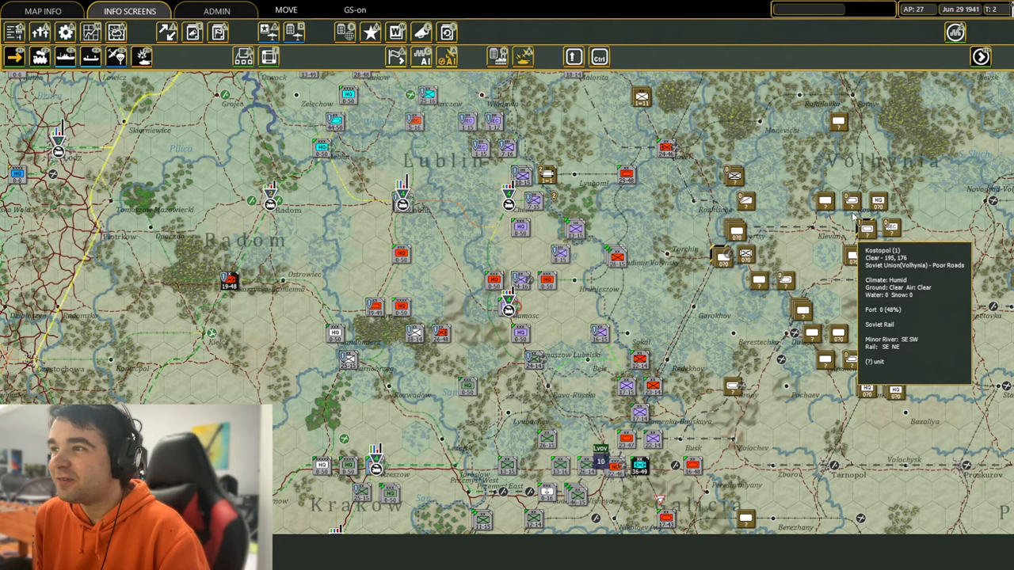
mouse_move(729, 198)
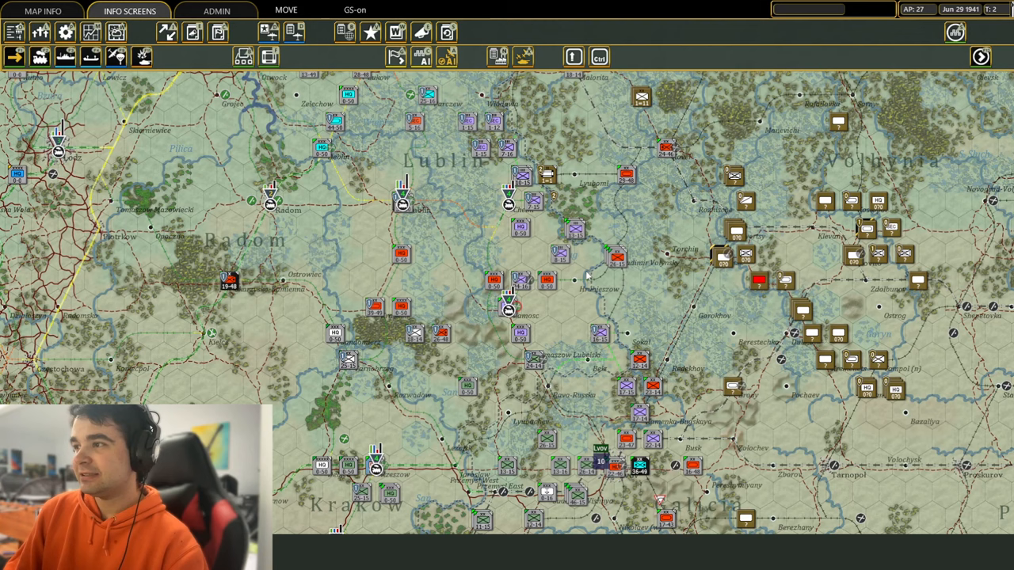
mouse_move(147, 130)
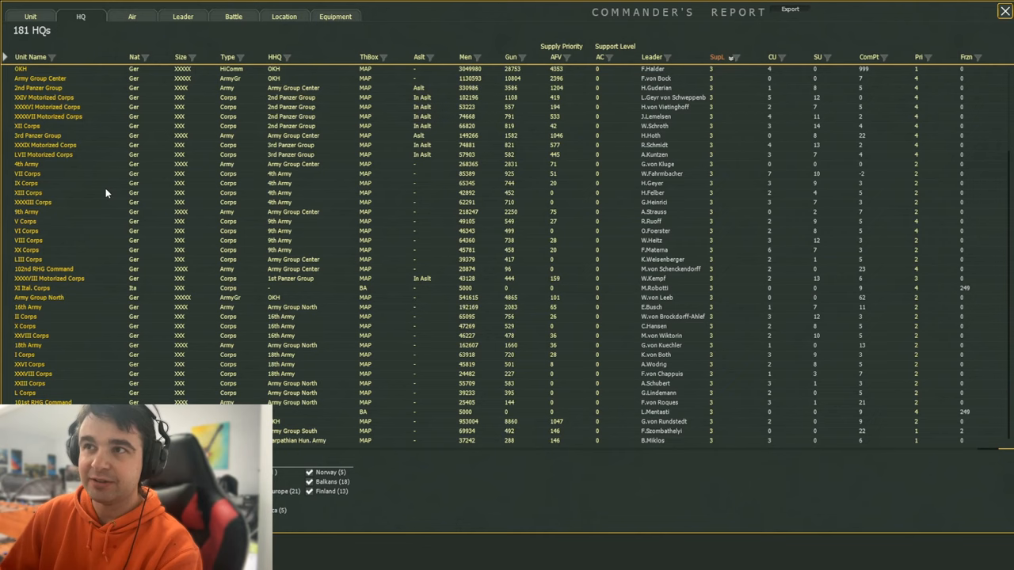
mouse_move(153, 236)
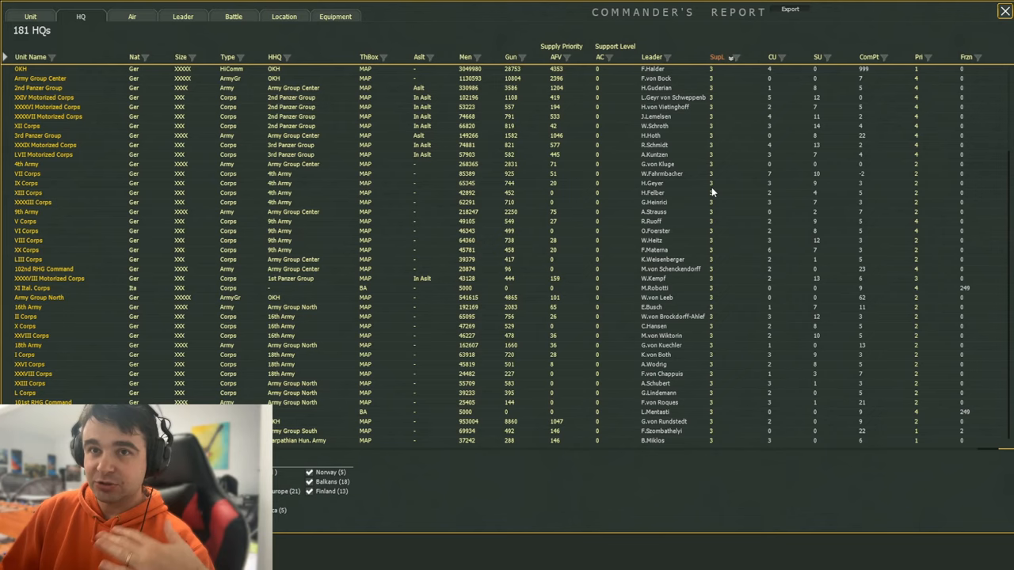
mouse_move(700, 116)
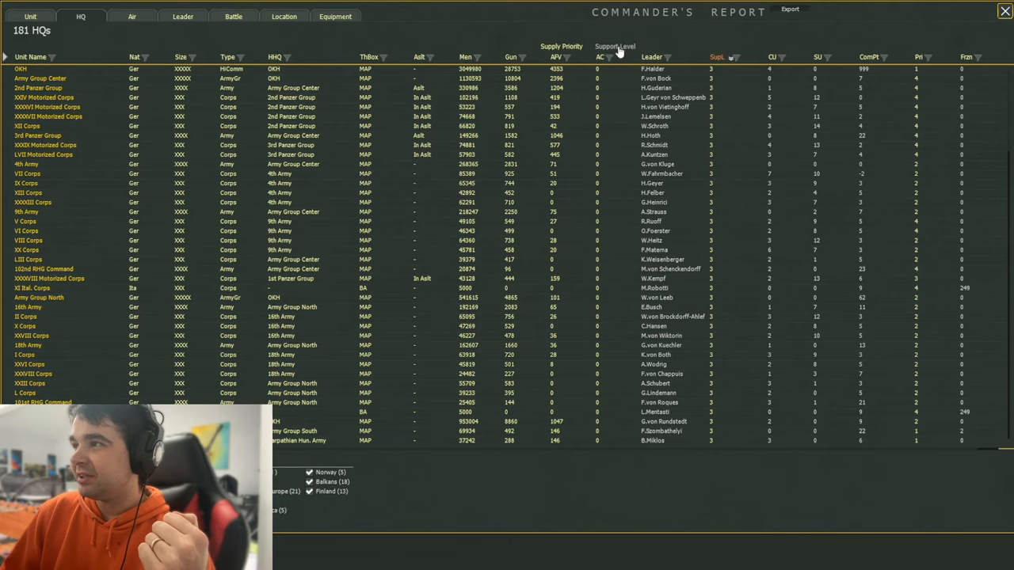
Step: Open the new support level prompt from the Support Level column header, with OKH selected
left_click(615, 46)
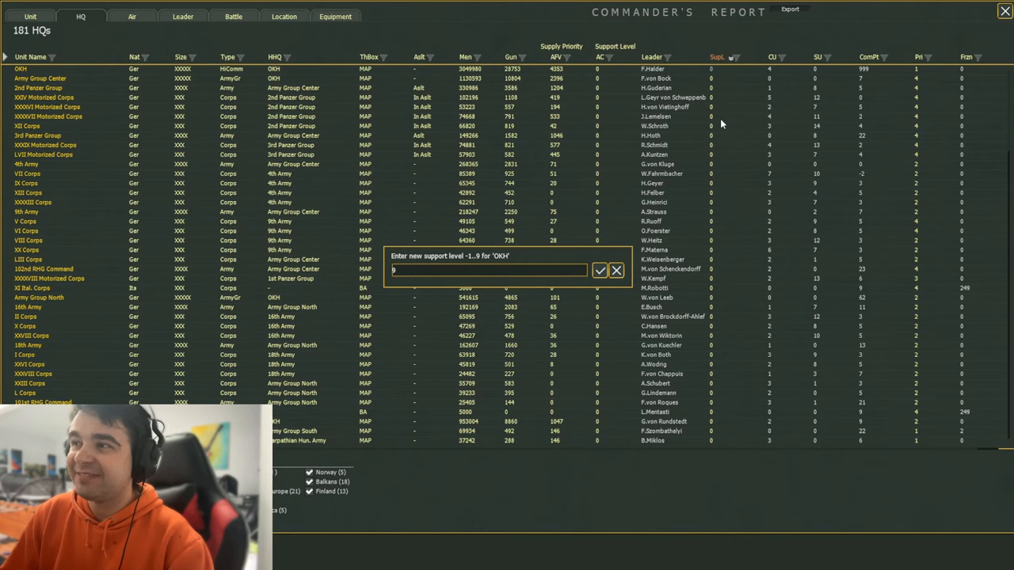
left_click(600, 270)
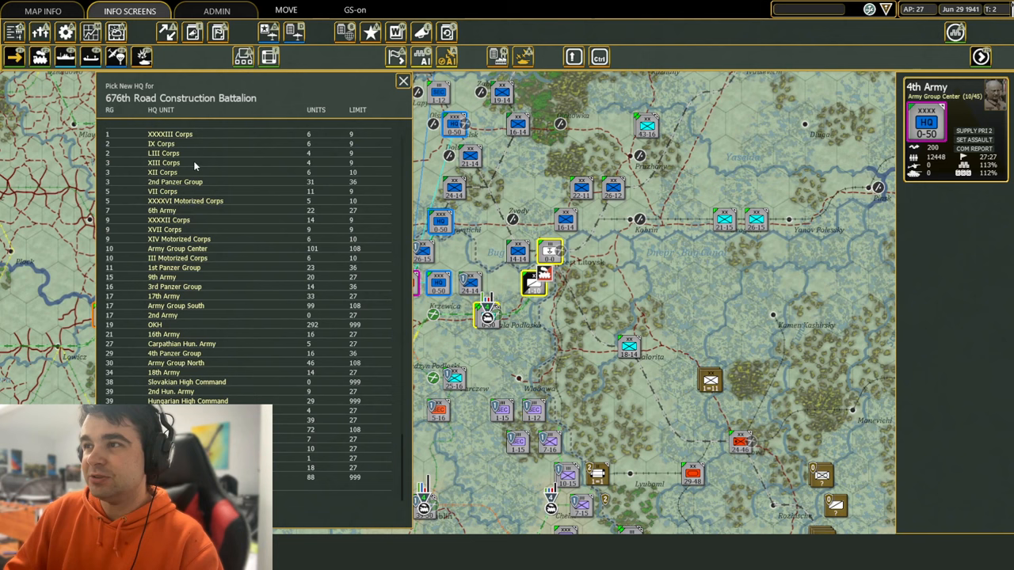
mouse_move(202, 244)
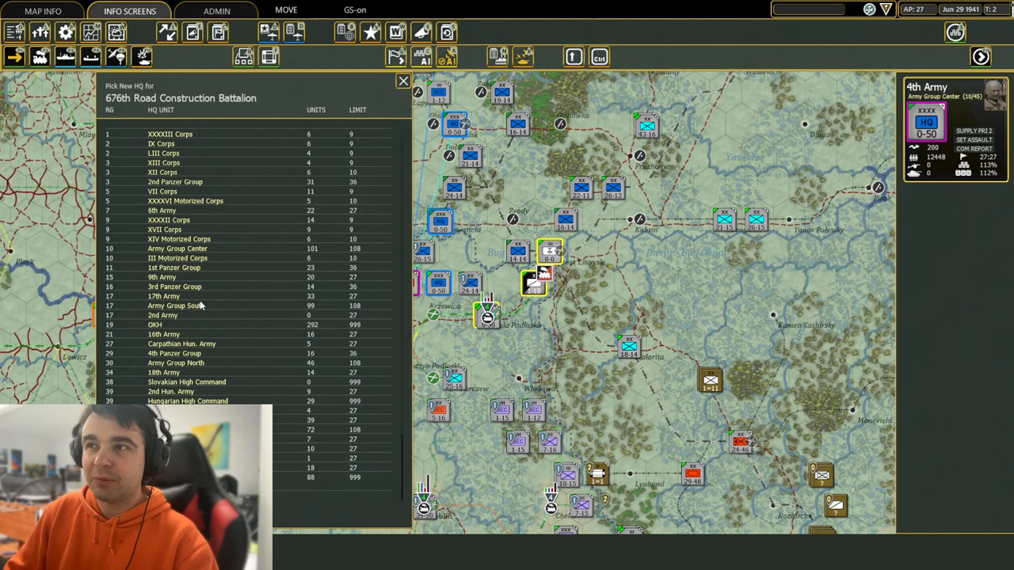
mouse_move(259, 280)
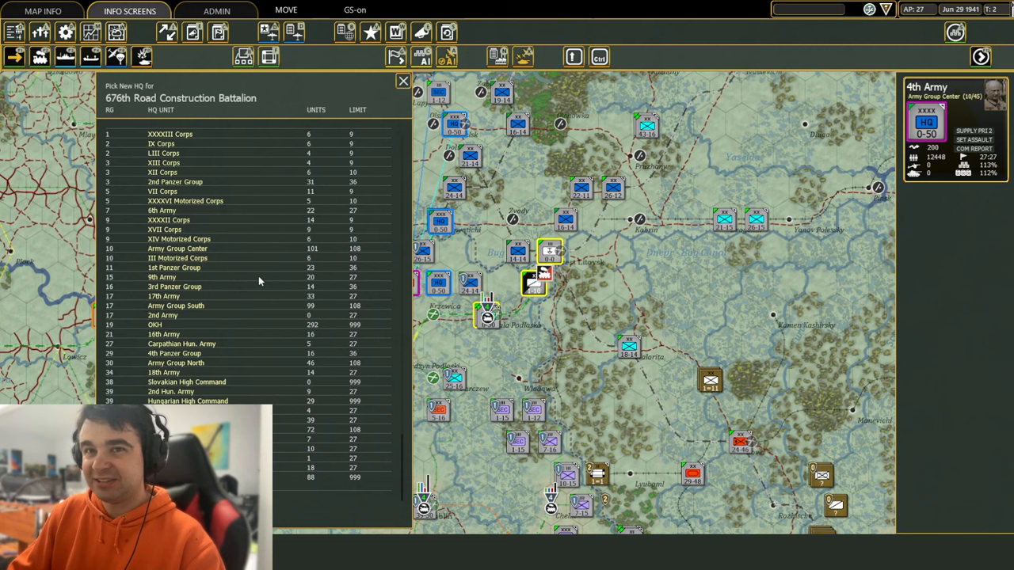
mouse_move(249, 289)
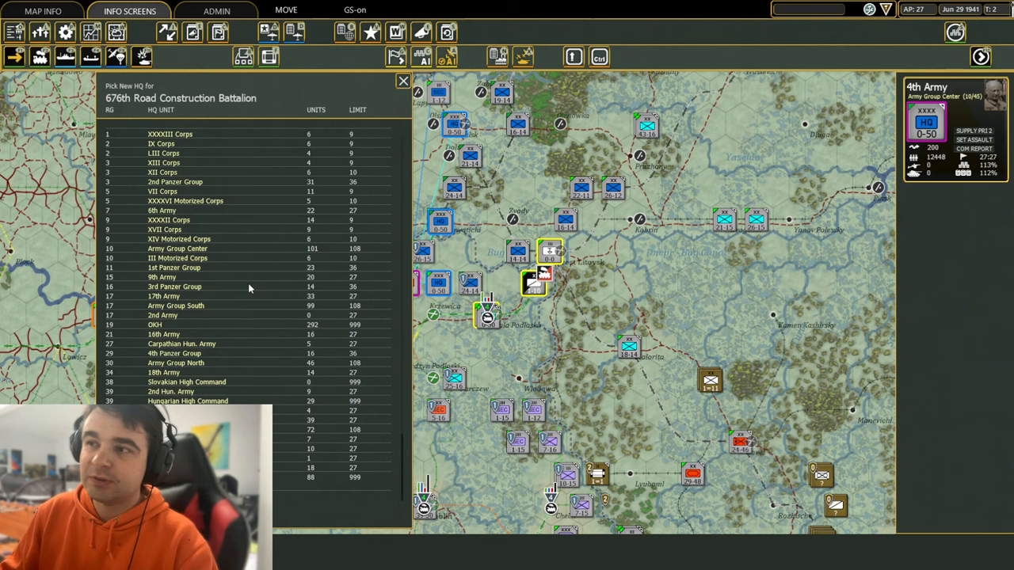
mouse_move(214, 301)
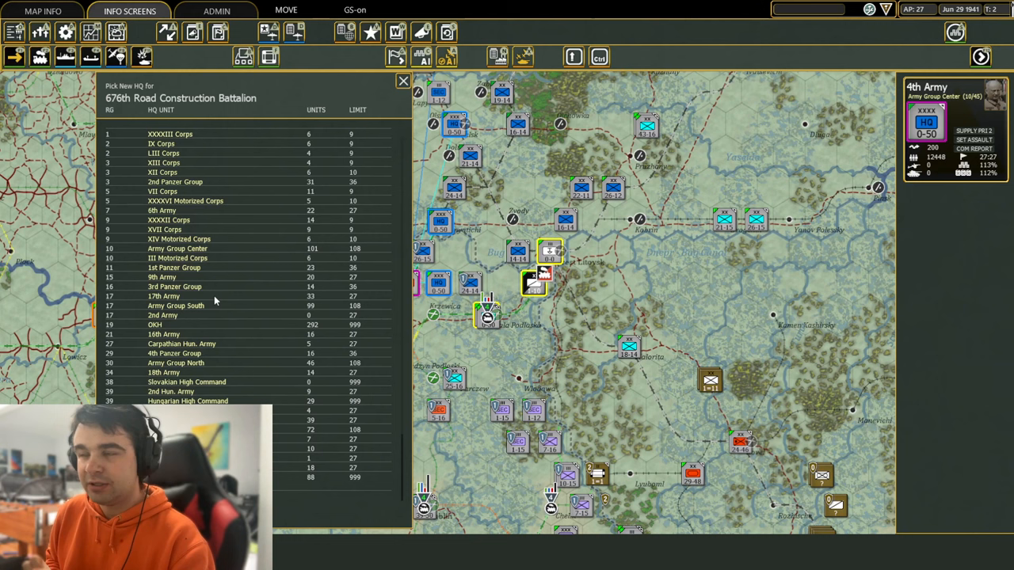
mouse_move(403, 82)
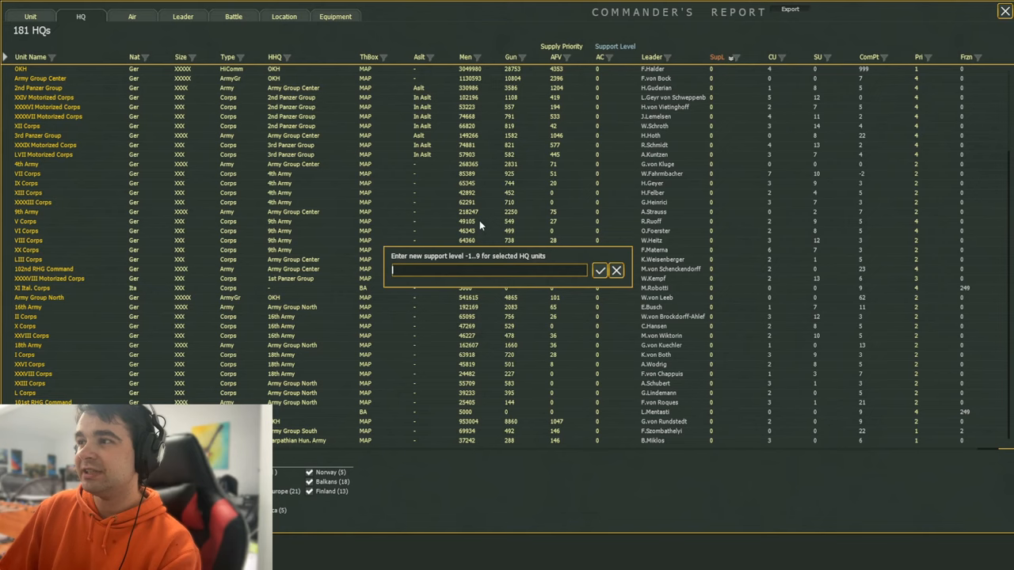
Step: Confirm -1 as the support level, locking every listed Axis HQ
left_click(616, 271)
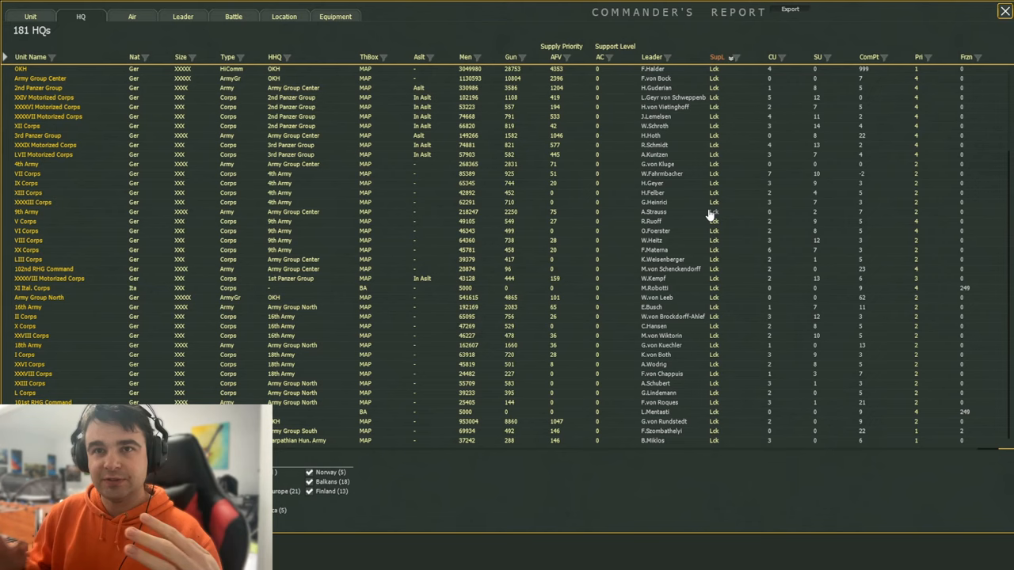
mouse_move(610, 60)
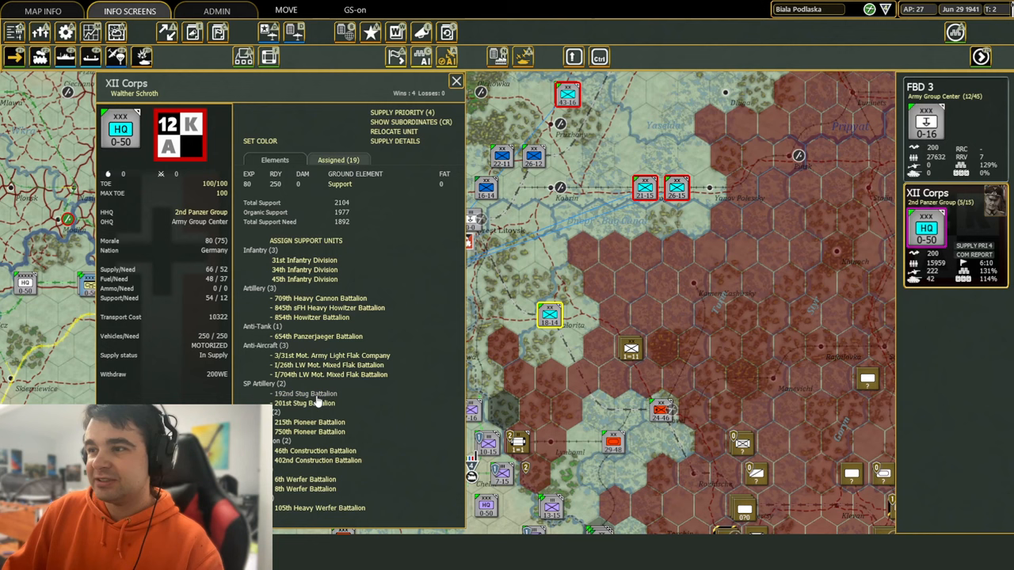
mouse_move(349, 464)
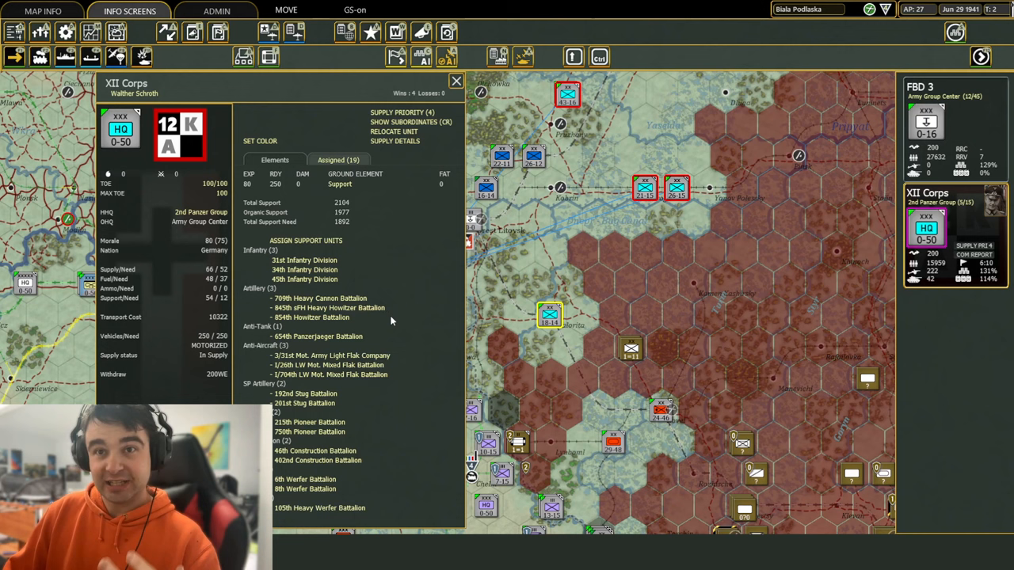
mouse_move(376, 328)
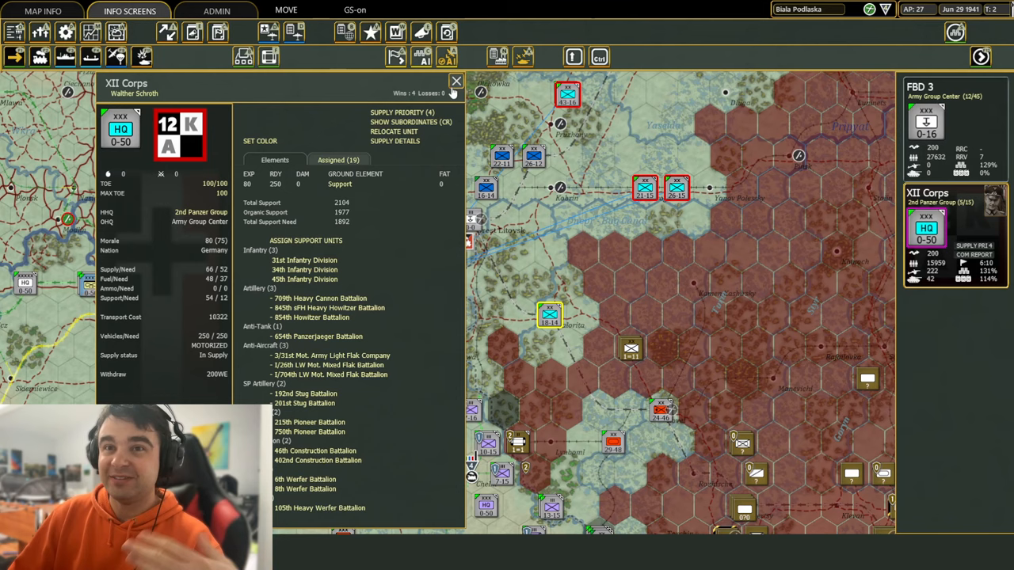
Step: Close the XII Corps detail window
left_click(456, 81)
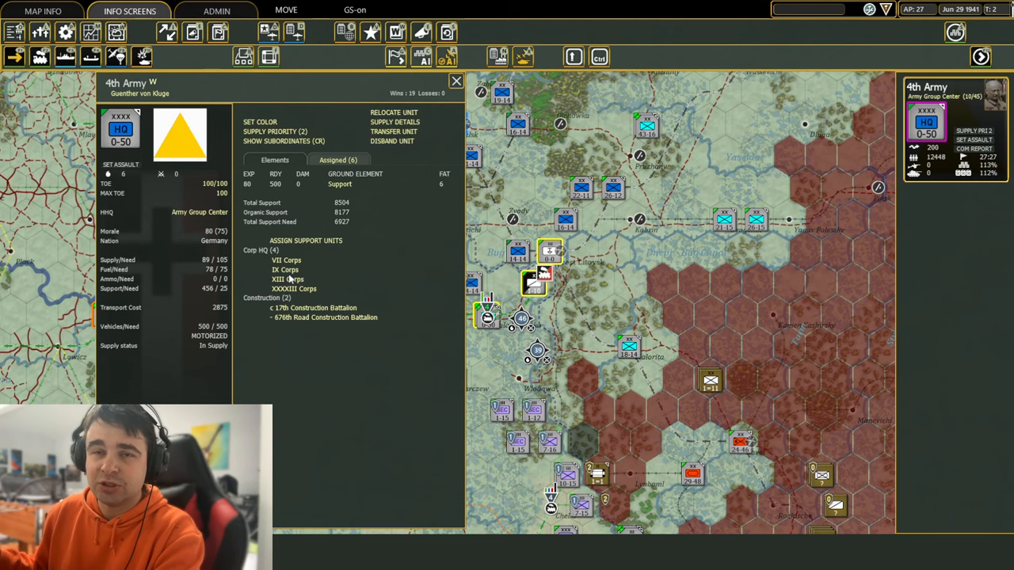
left_click(293, 287)
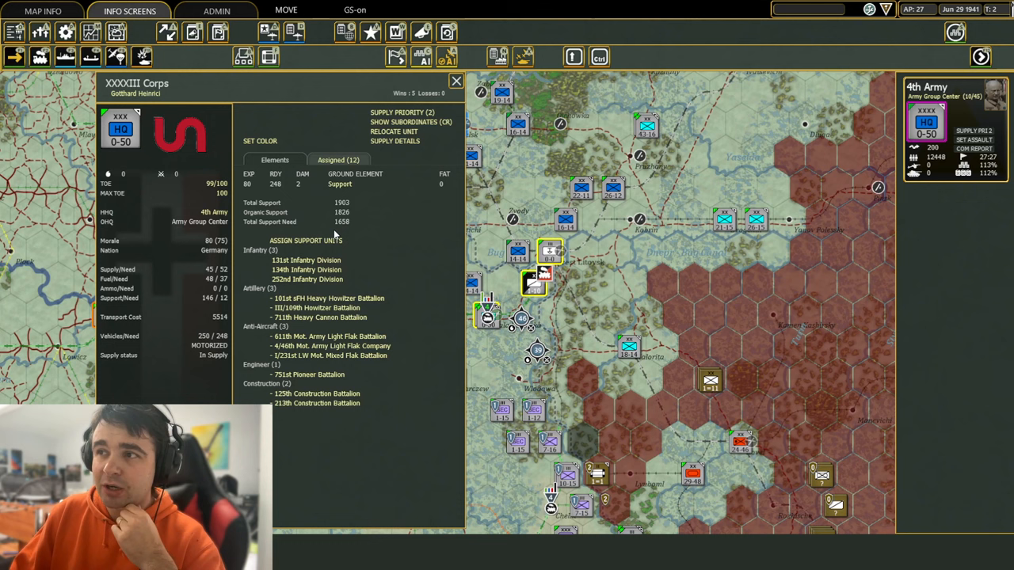
mouse_move(354, 295)
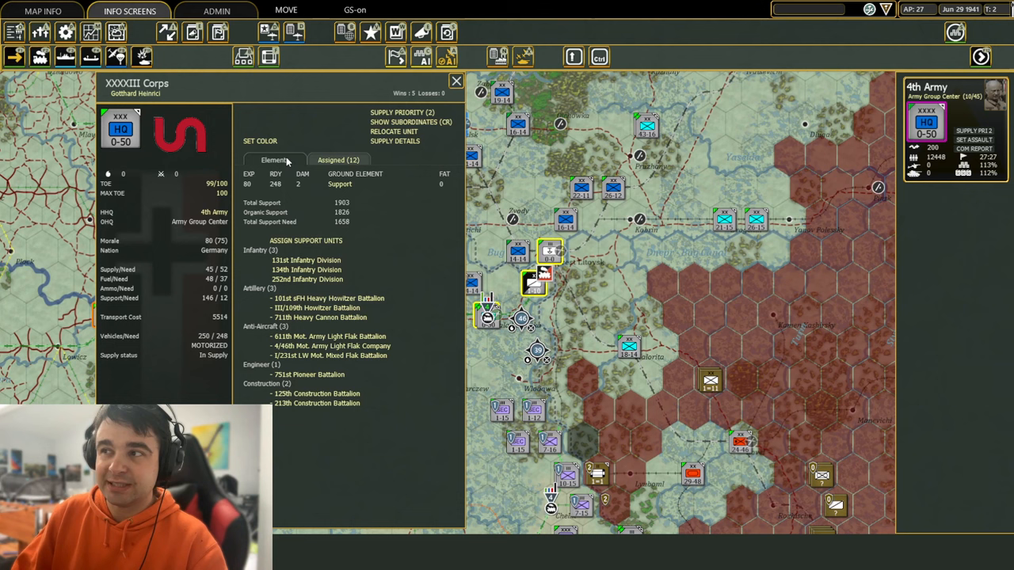
mouse_move(321, 204)
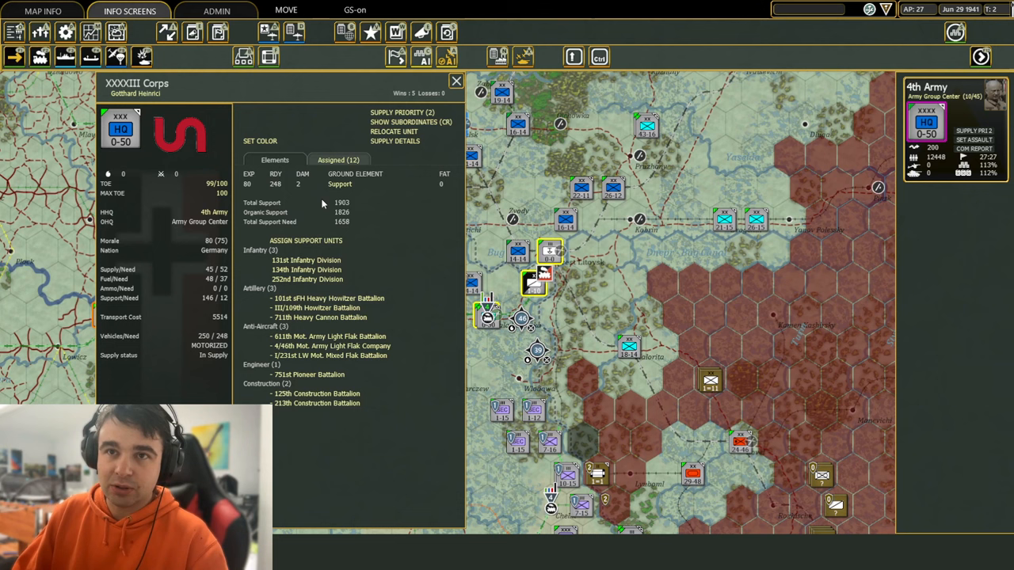
mouse_move(354, 134)
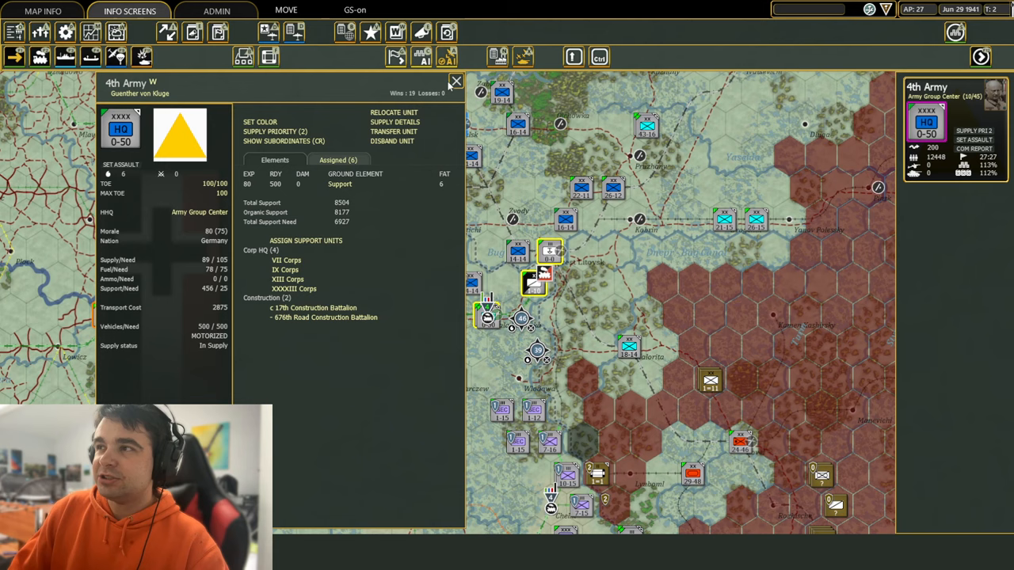
Step: Close the 4th Army details and exit to the main menu
left_click(456, 81)
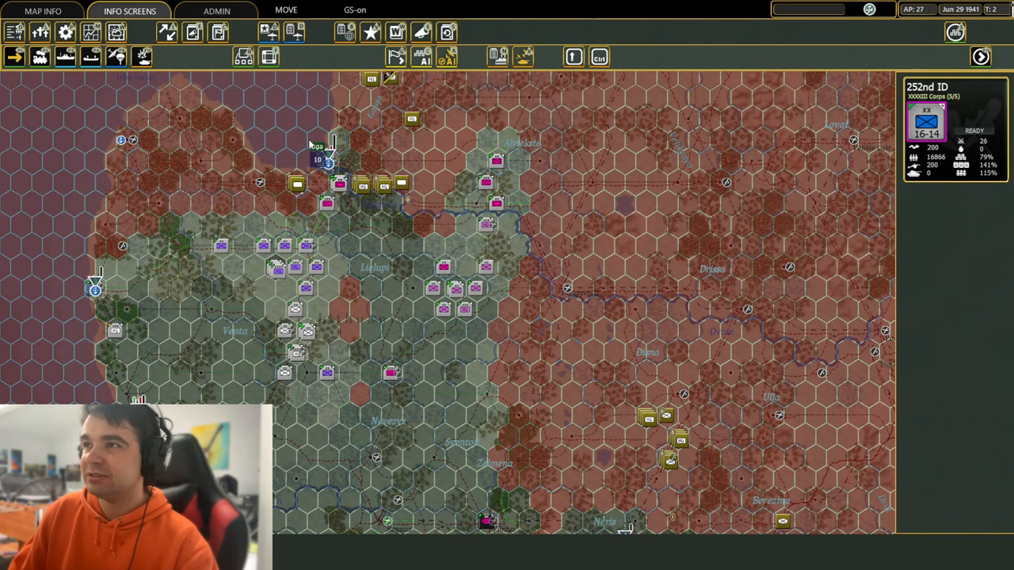
left_click(216, 10)
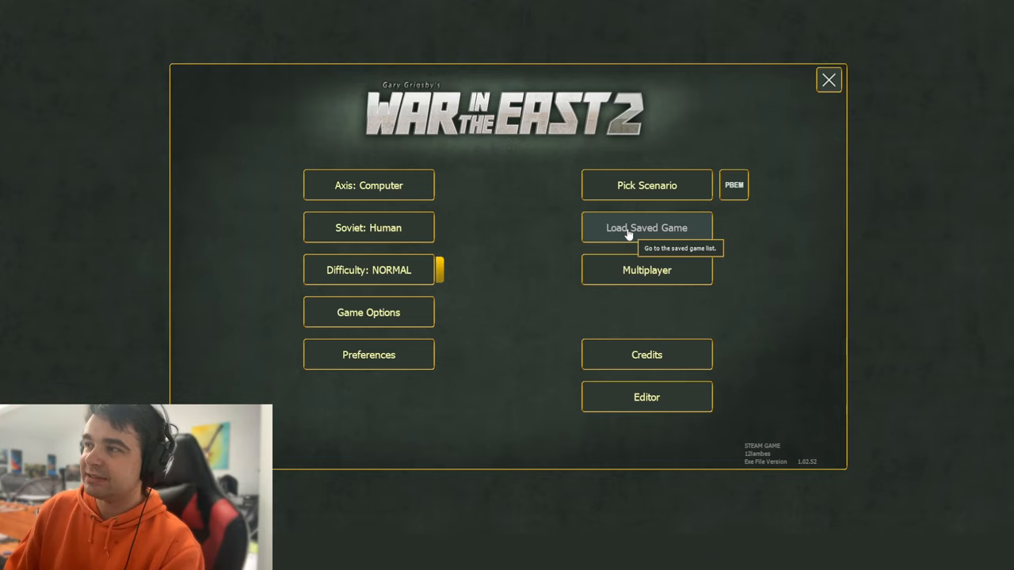
Step: Load the Soviet turn 2 saved game from the saved games list
left_click(646, 227)
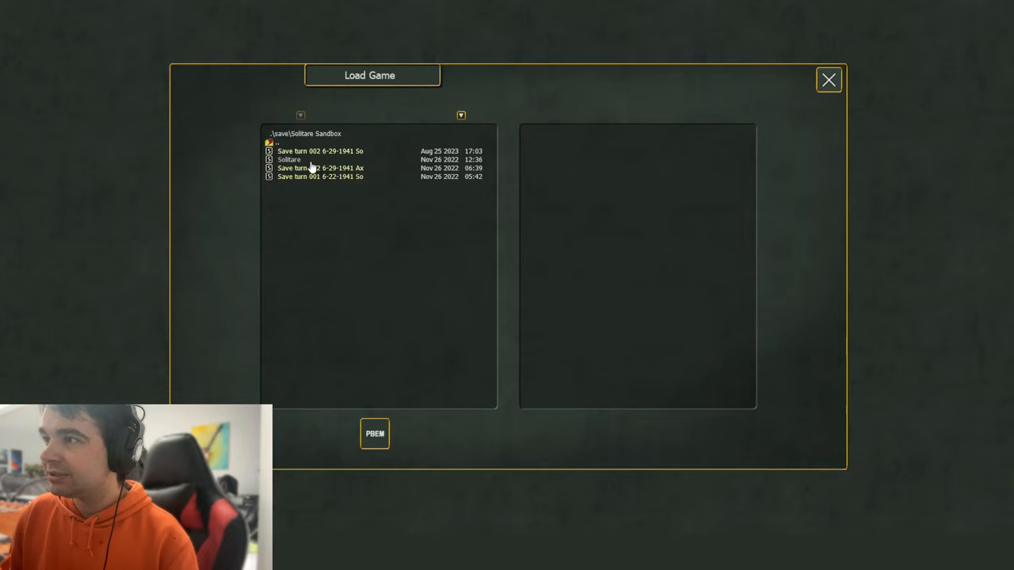
left_click(828, 80)
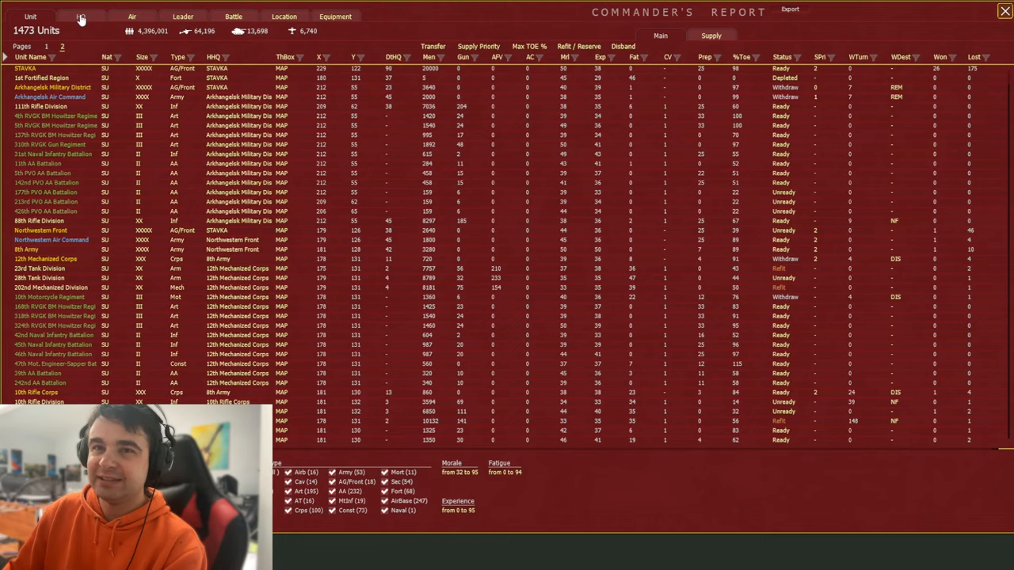
Step: Show the HQ tab listing 172 Soviet headquarters, each at support level 3
left_click(81, 16)
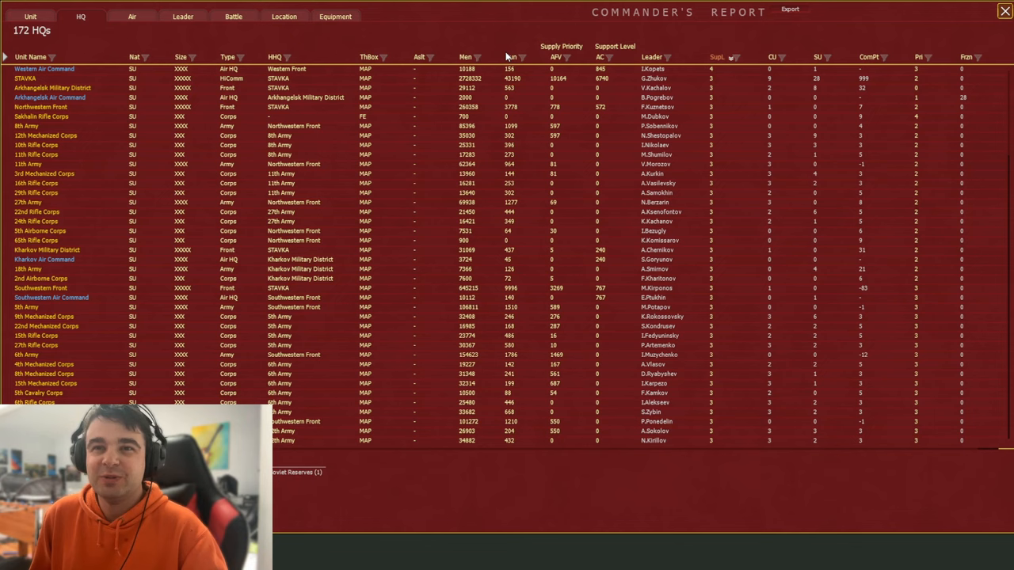
mouse_move(657, 54)
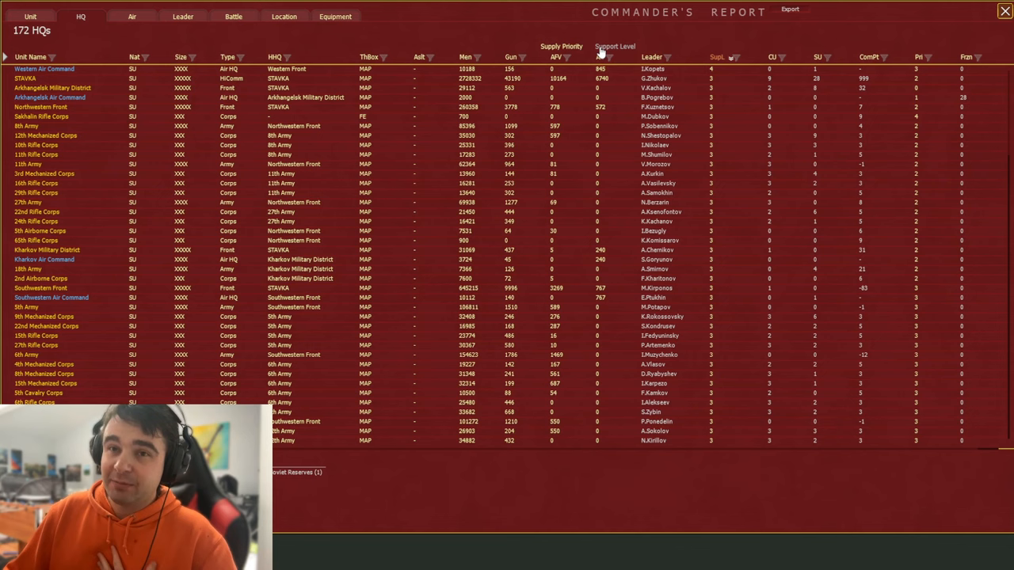
mouse_move(601, 62)
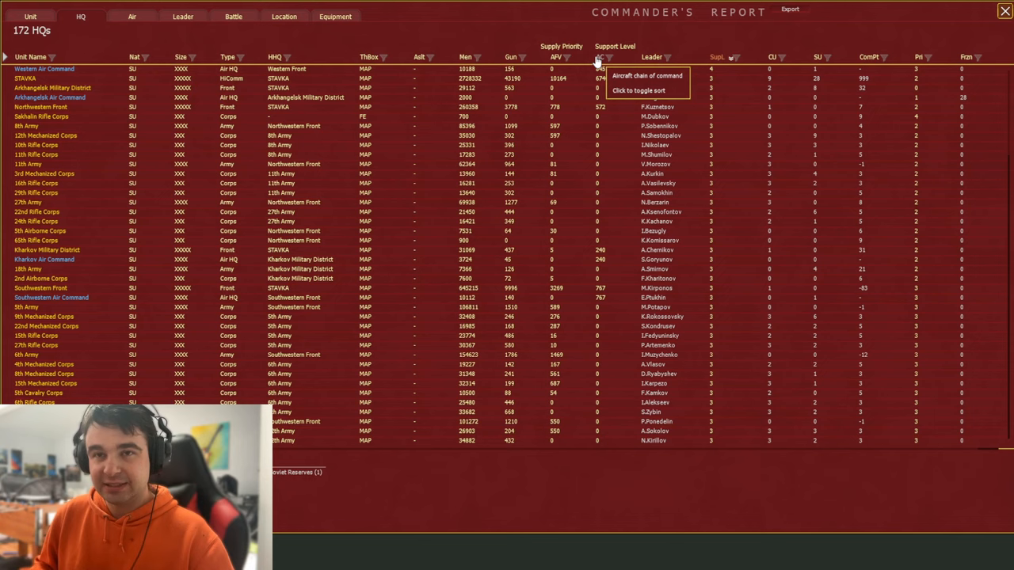